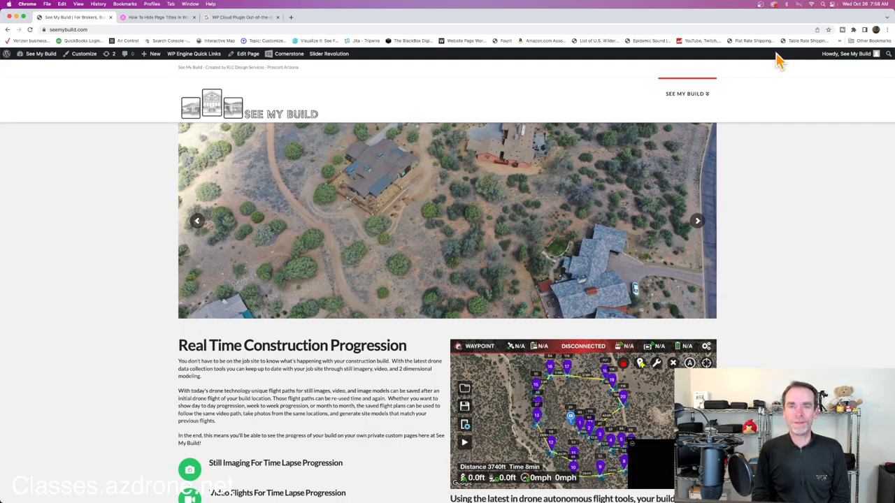
Step: Advance the home drone image slider repeatedly through its cycle of build photos
{"action": "left_click", "coordinate": [697, 221]}
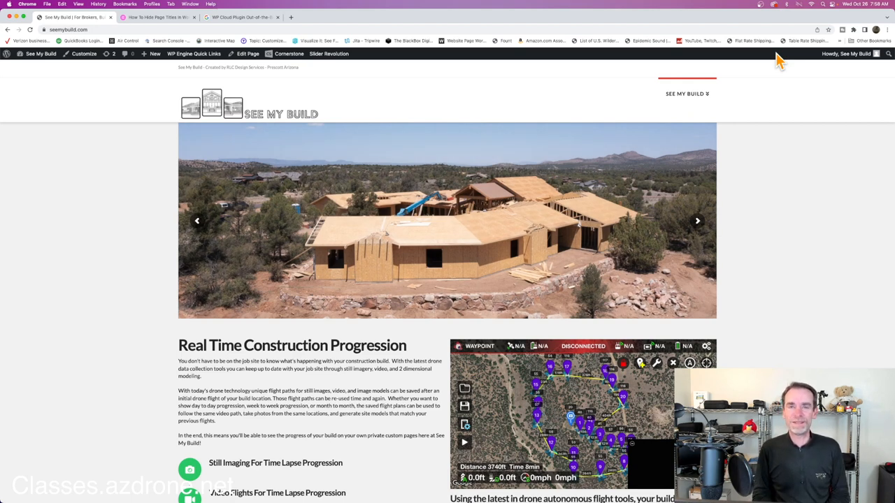
{"action": "left_click", "coordinate": [696, 220]}
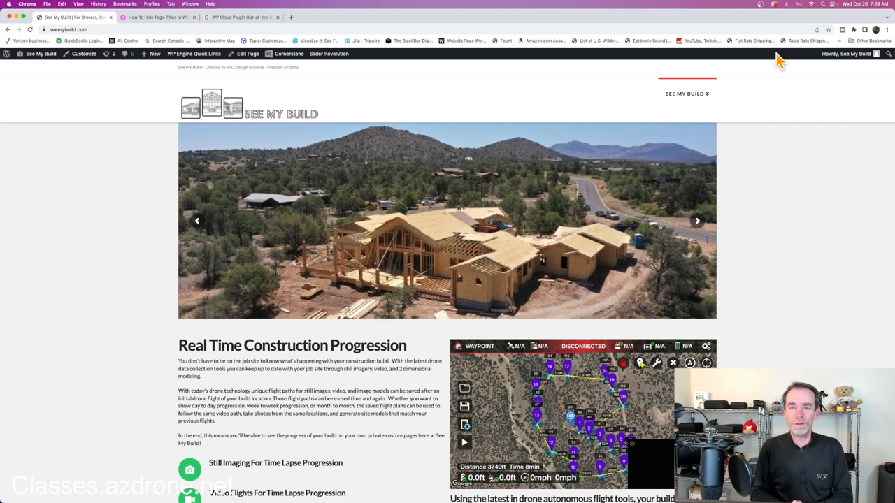
{"action": "left_click", "coordinate": [697, 221]}
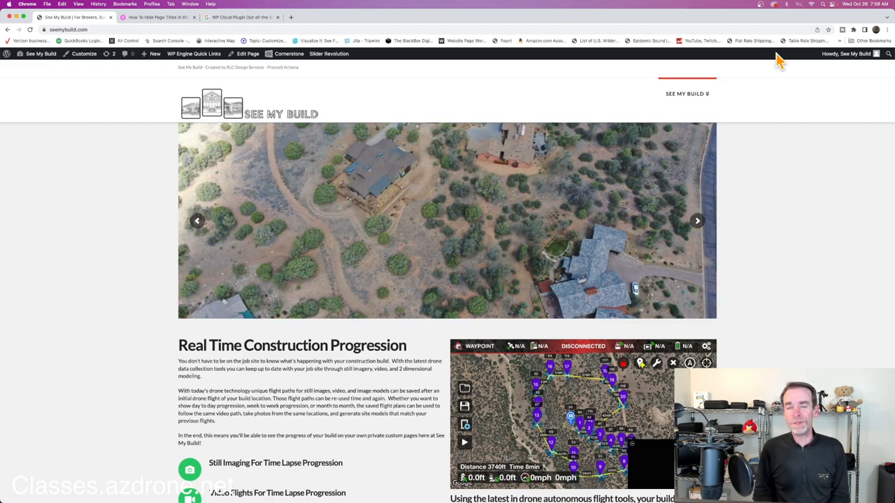
{"action": "left_click", "coordinate": [696, 221]}
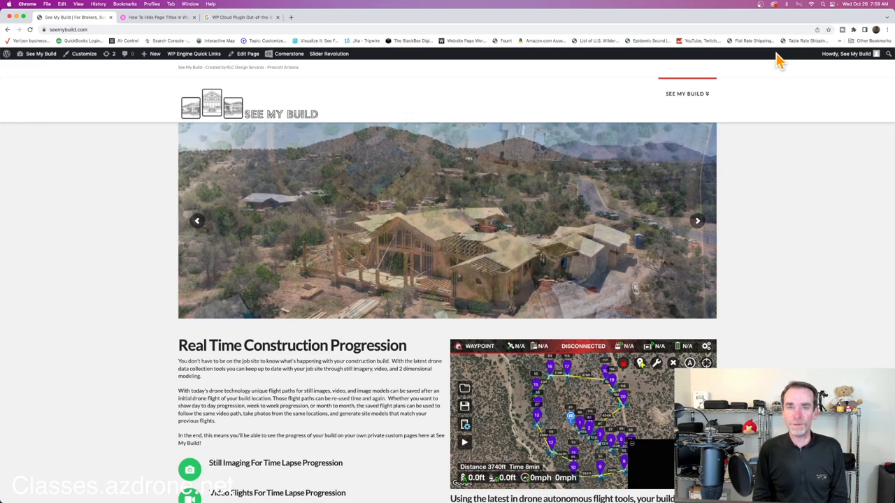
{"action": "left_click", "coordinate": [696, 221]}
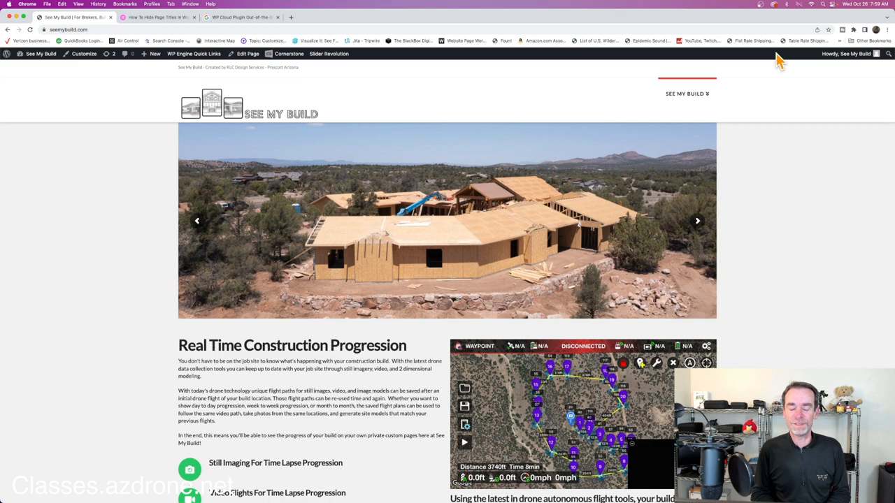
{"action": "left_click", "coordinate": [697, 221]}
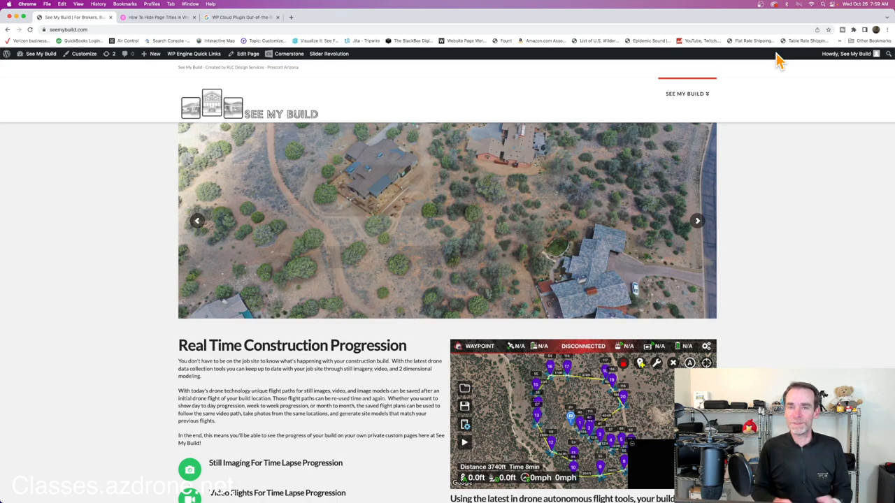
{"action": "left_click", "coordinate": [697, 221]}
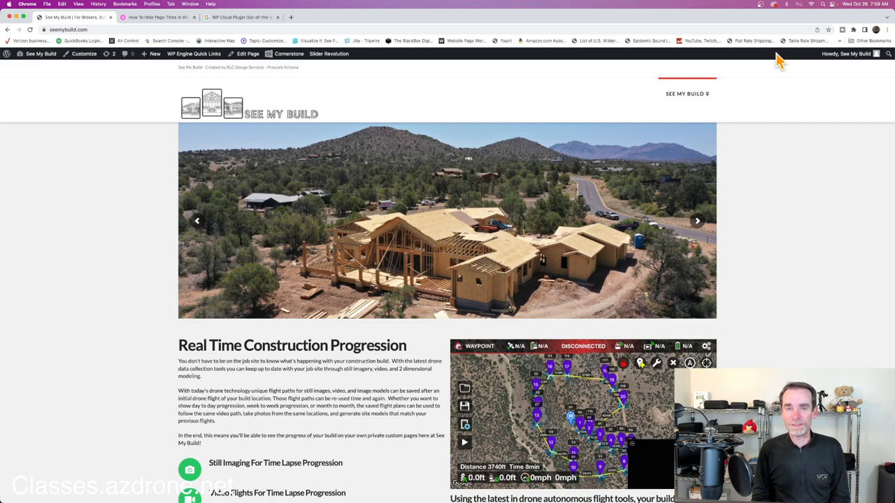
{"action": "left_click", "coordinate": [697, 221]}
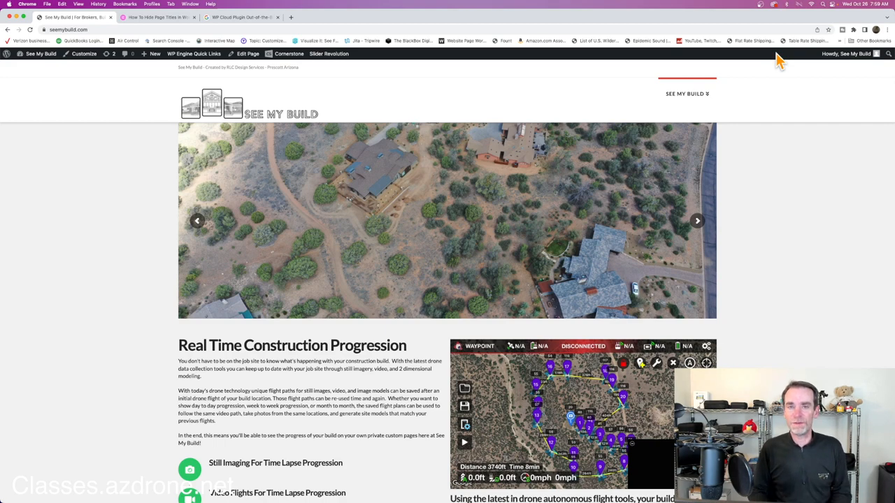
{"action": "left_click", "coordinate": [696, 221]}
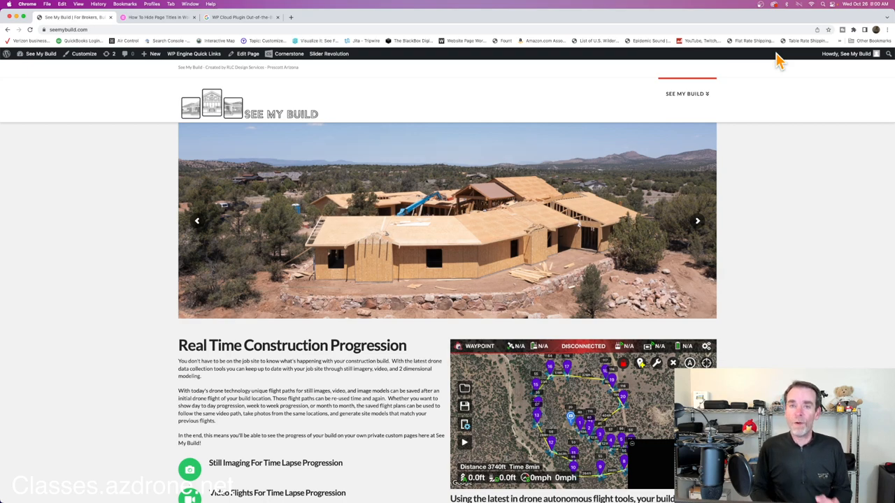
{"action": "left_click", "coordinate": [696, 221]}
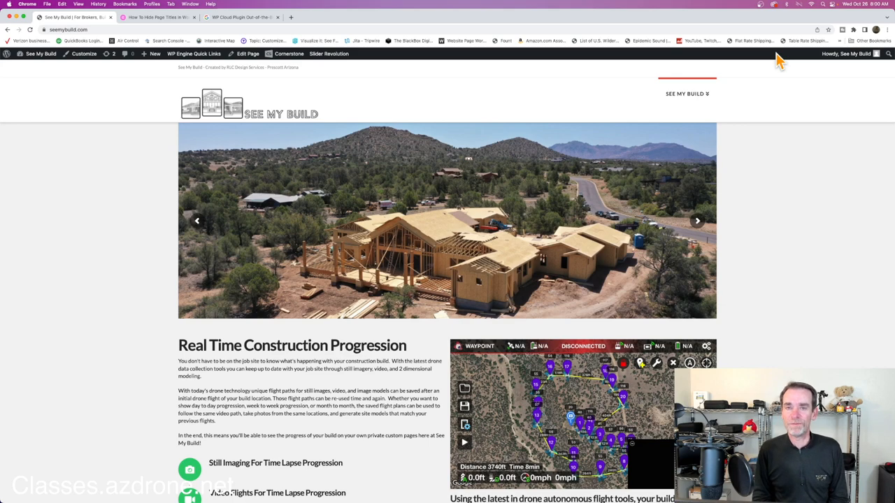
{"action": "left_click", "coordinate": [696, 221]}
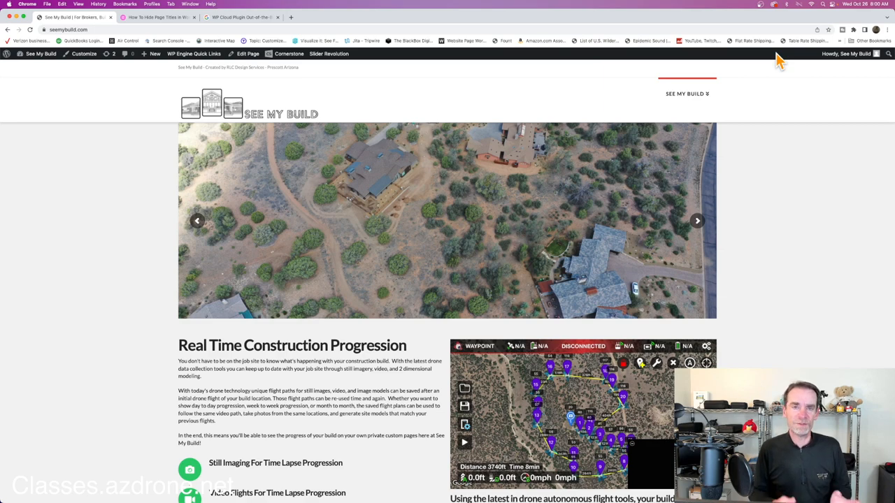
{"action": "left_click", "coordinate": [697, 221]}
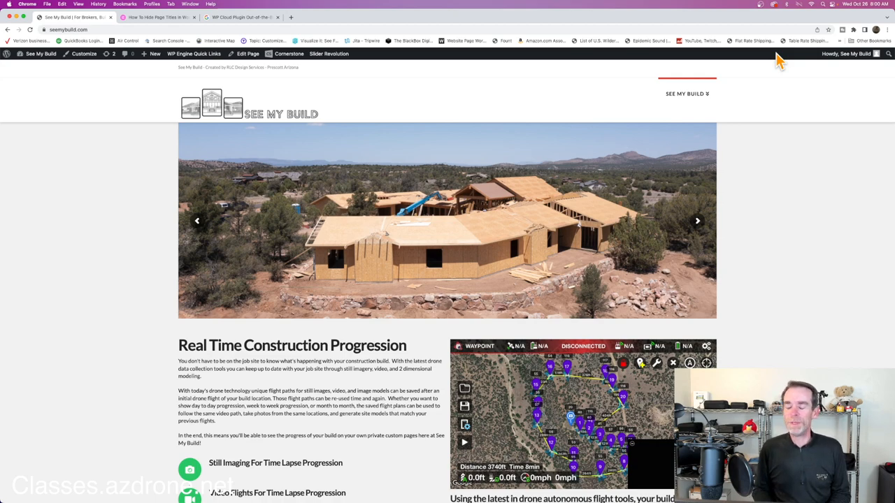
{"action": "left_click", "coordinate": [696, 221]}
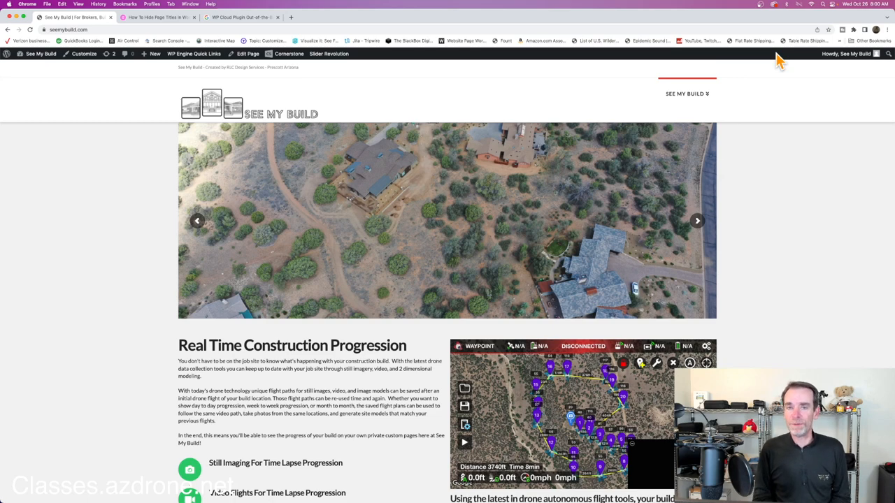
{"action": "left_click", "coordinate": [696, 221]}
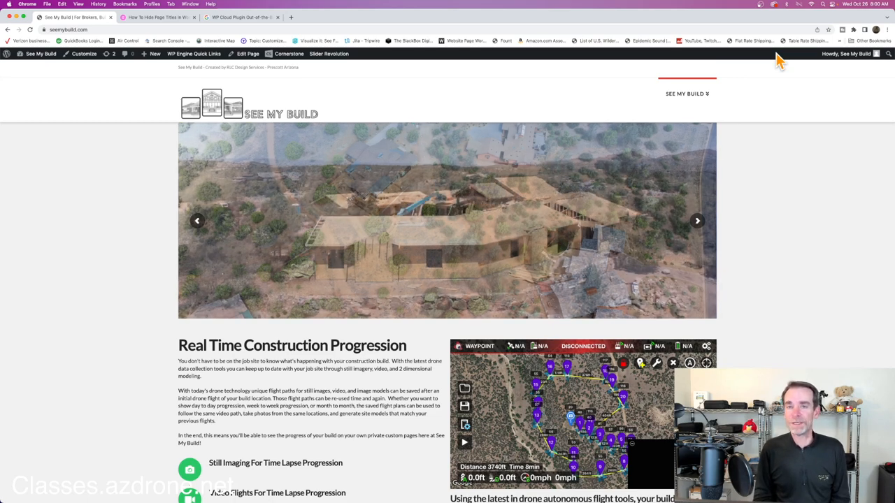
{"action": "left_click", "coordinate": [697, 221]}
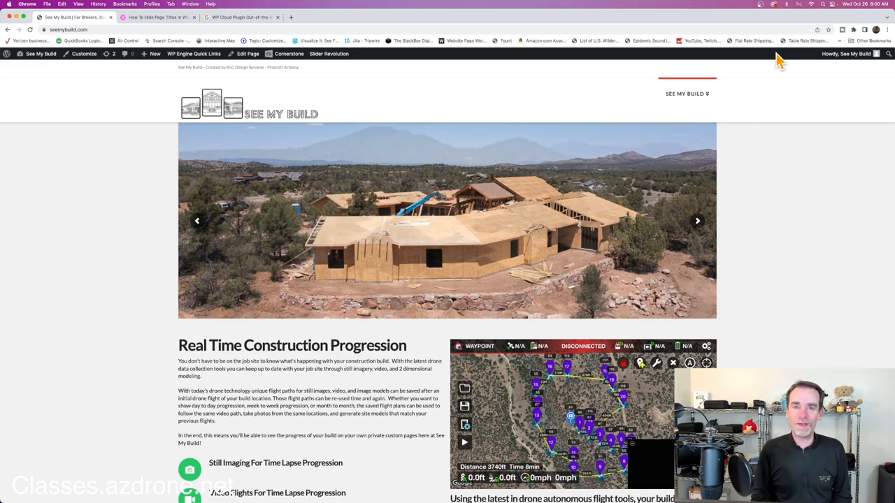
{"action": "left_click", "coordinate": [697, 221]}
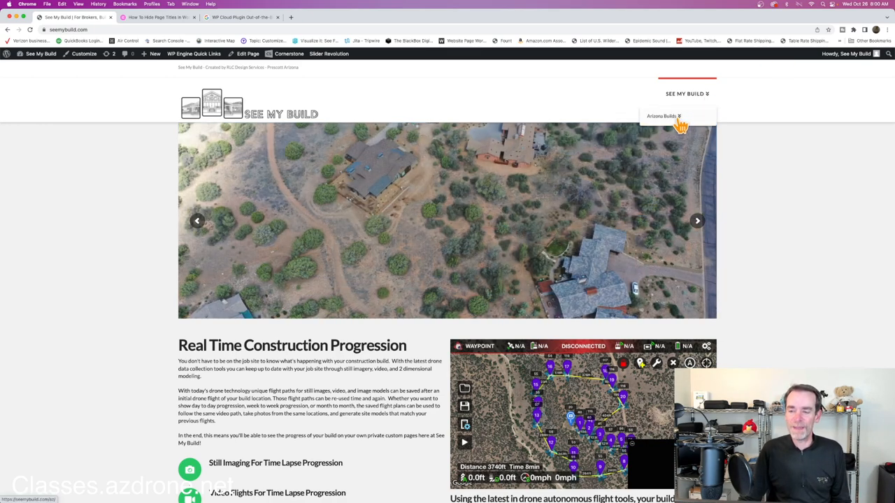
Step: Expand the Arizona Builds submenu and go to the Solstice project page's password prompt
{"action": "left_click", "coordinate": [662, 116]}
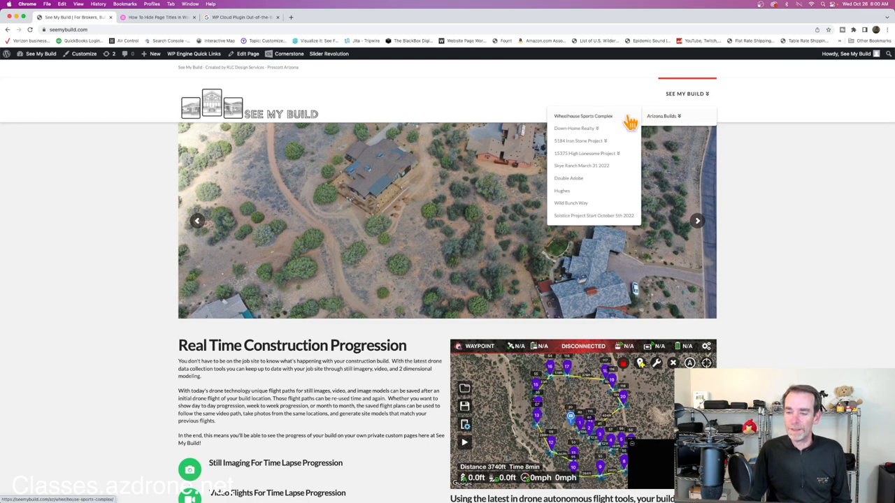
{"action": "mouse_move", "coordinate": [590, 224]}
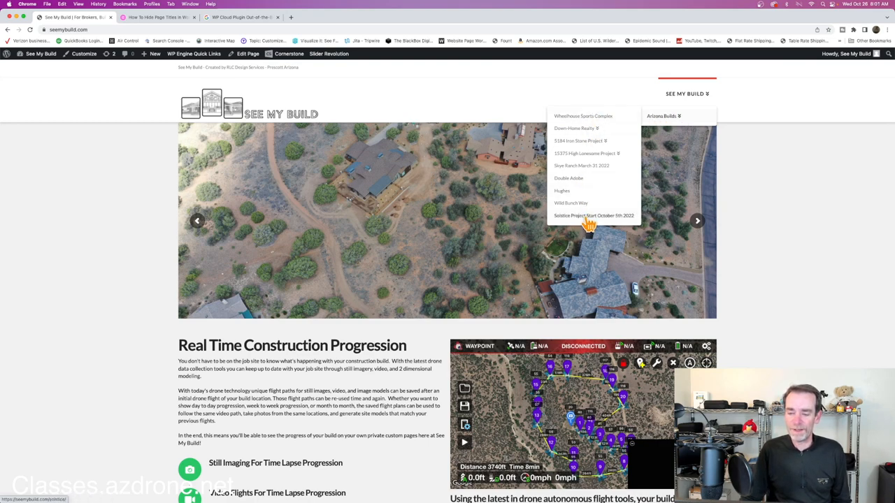
{"action": "left_click", "coordinate": [593, 216]}
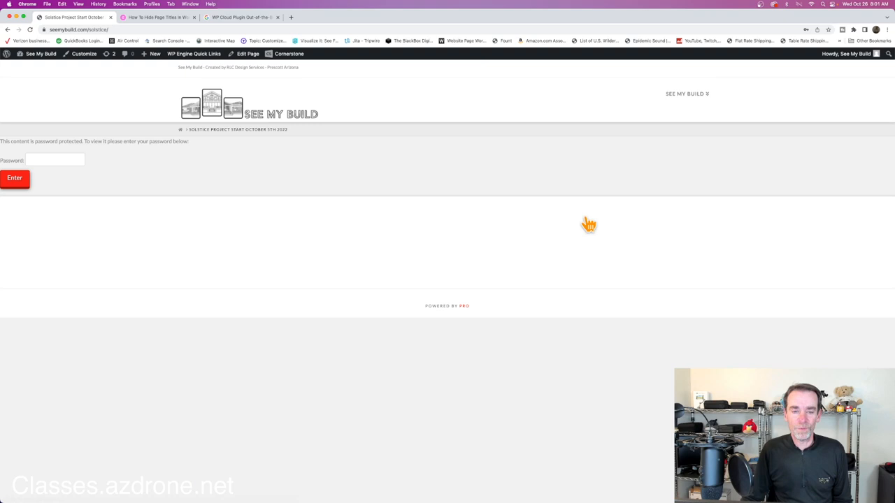
Step: Enter the Solstice page password and submit it to unlock the project content
{"action": "left_click", "coordinate": [55, 160]}
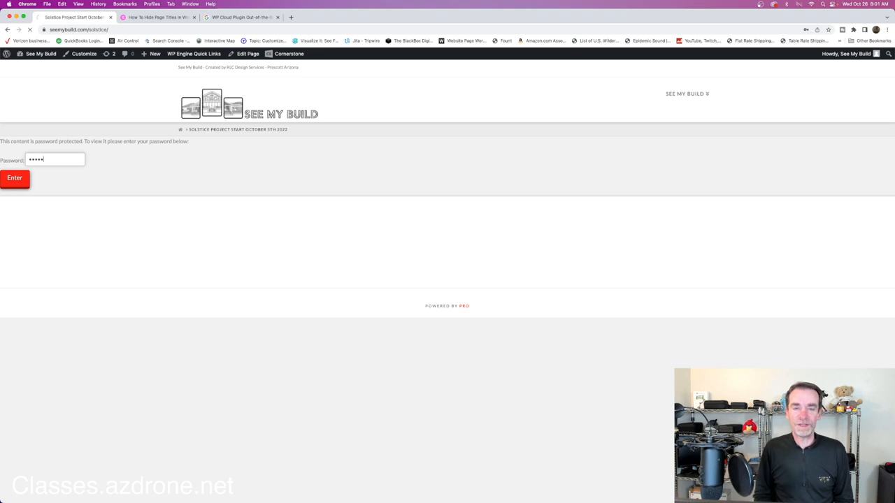
{"action": "left_click", "coordinate": [14, 178]}
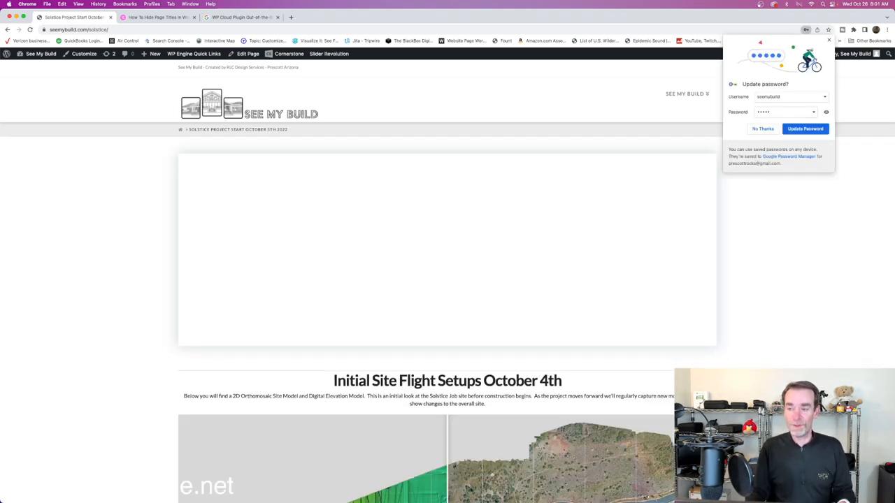
Step: Dismiss the saved-password prompt and scroll to the Initial Site Flight Setups October 4th section
{"action": "left_click", "coordinate": [762, 129]}
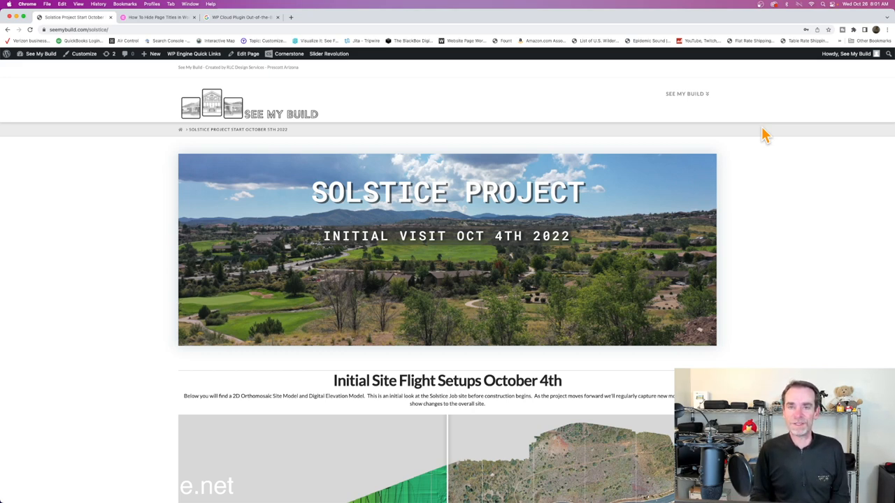
{"action": "mouse_move", "coordinate": [716, 138]}
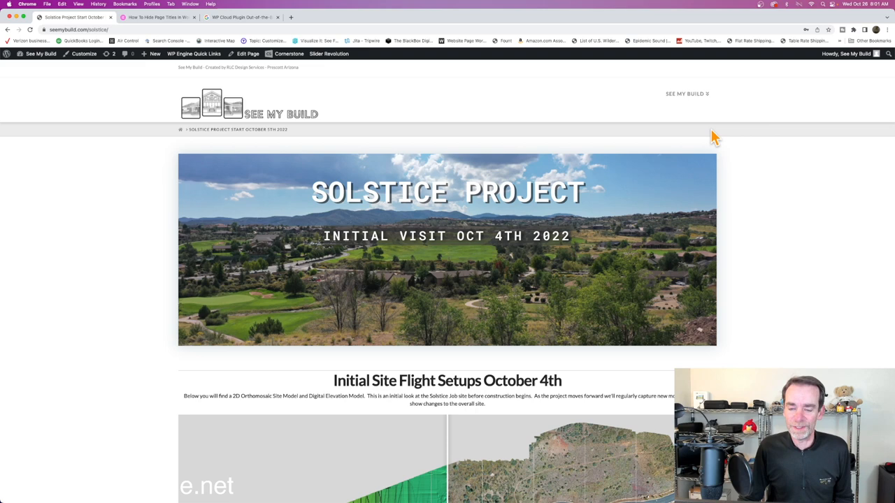
{"action": "scroll", "scroll_direction": "down", "scroll_amount": 3}
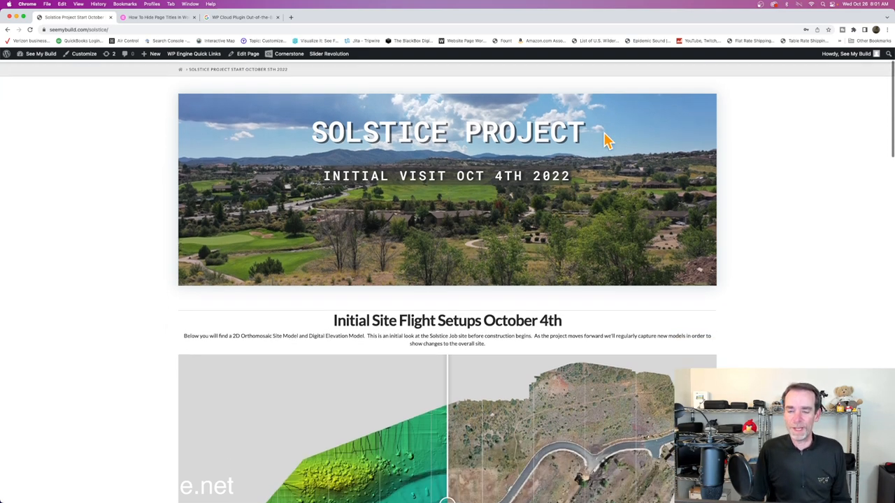
{"action": "scroll", "scroll_direction": "down", "scroll_amount": 3}
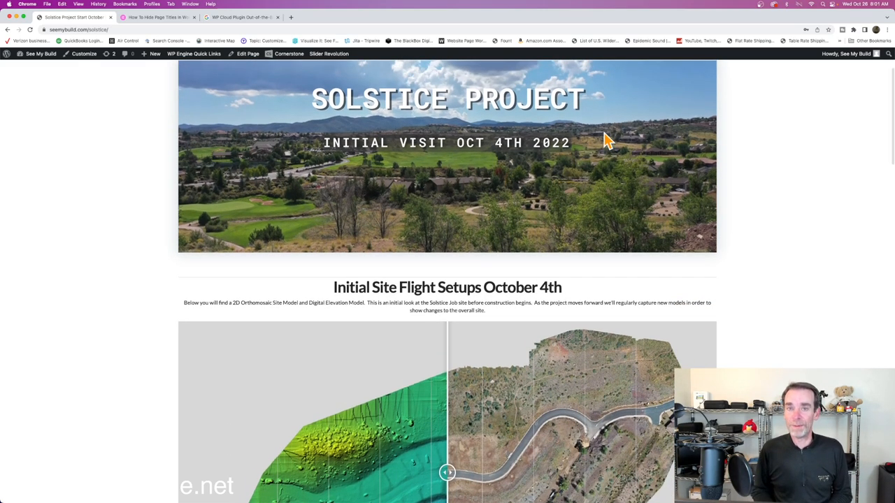
{"action": "scroll", "scroll_direction": "down", "scroll_amount": 3}
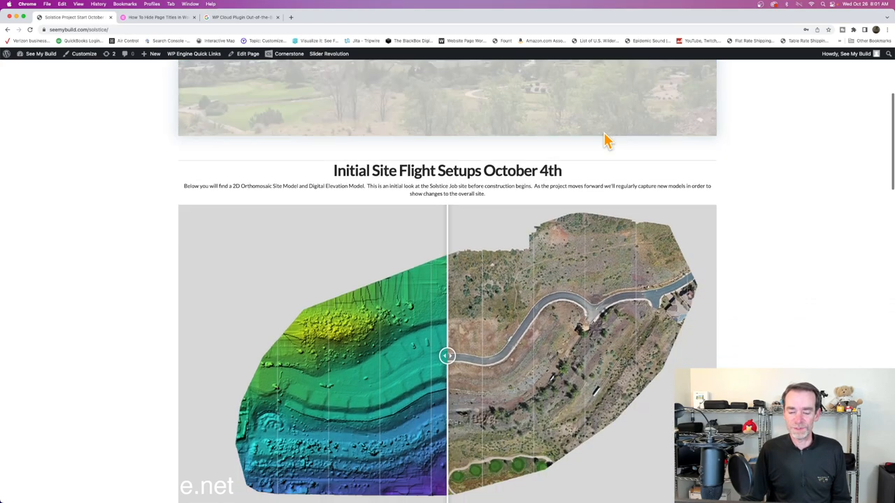
{"action": "scroll", "scroll_direction": "up", "scroll_amount": 3}
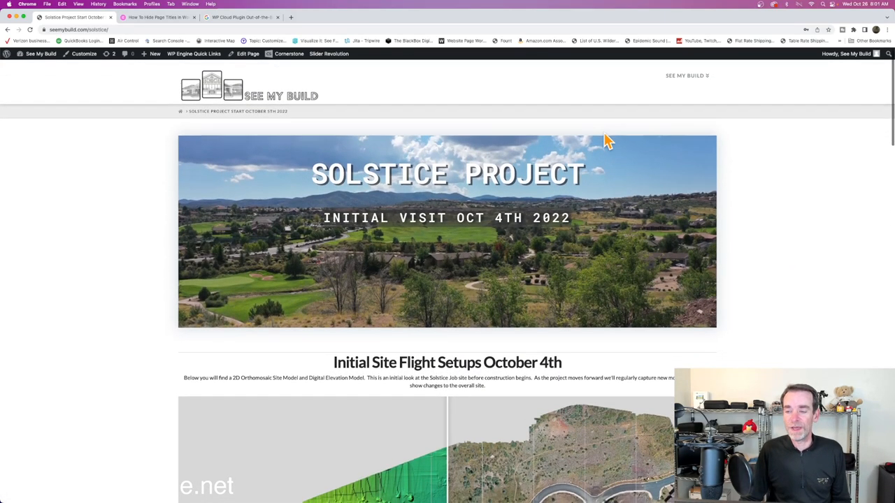
{"action": "scroll", "scroll_direction": "down", "scroll_amount": 3}
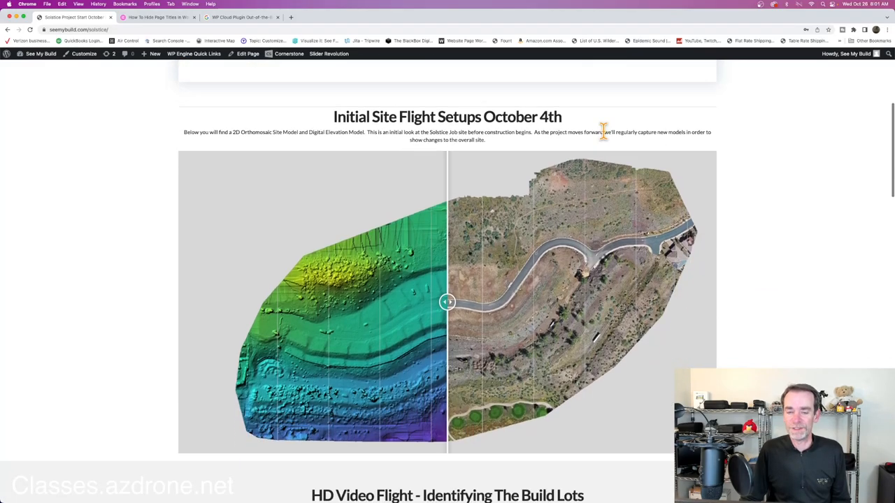
Step: Slide the elevation-model/aerial-map comparison back and forth, leaving it slightly left of centre
{"action": "scroll", "scroll_direction": "down", "scroll_amount": 3}
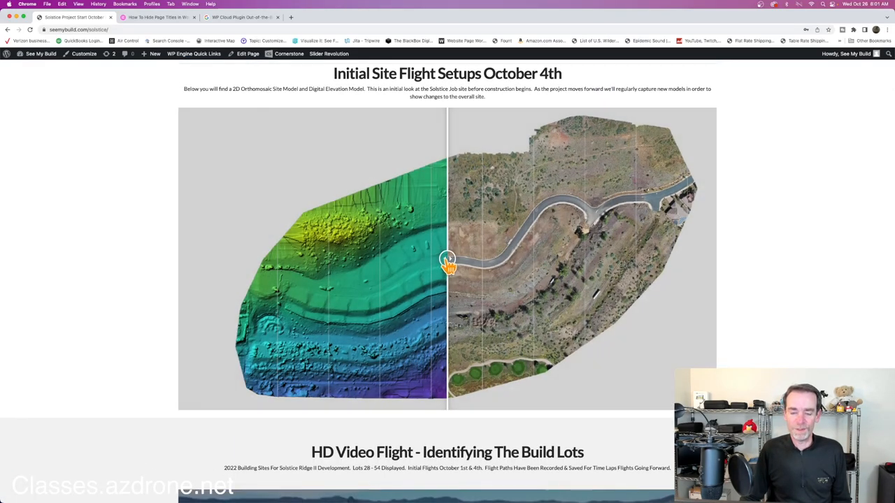
{"action": "left_click_drag", "start_coordinate": [447, 263], "coordinate": [509, 263]}
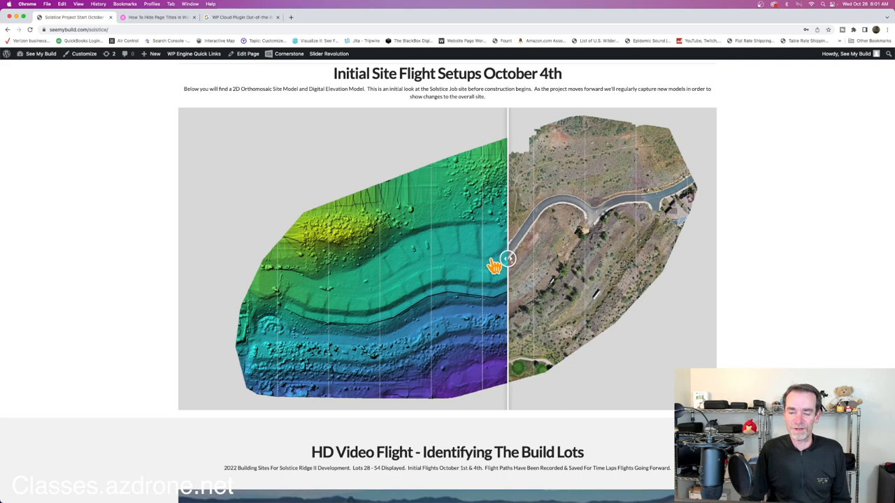
{"action": "left_click_drag", "start_coordinate": [509, 260], "coordinate": [463, 268]}
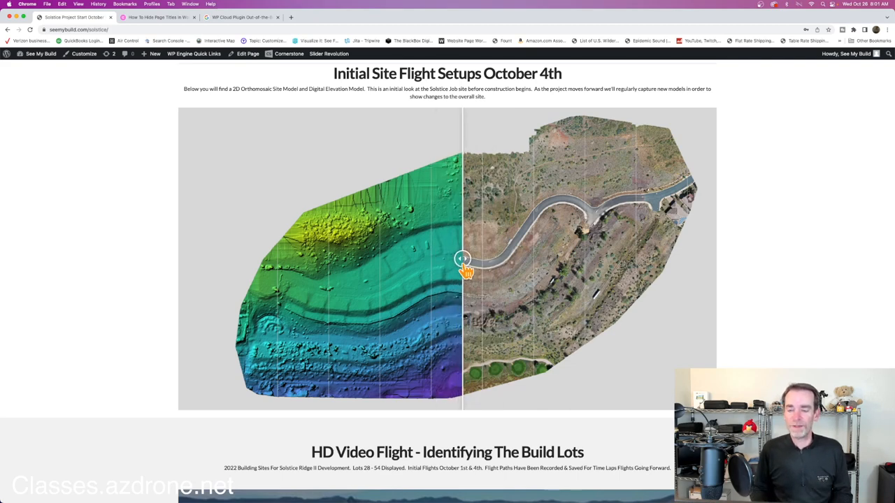
{"action": "left_click_drag", "start_coordinate": [463, 264], "coordinate": [635, 258]}
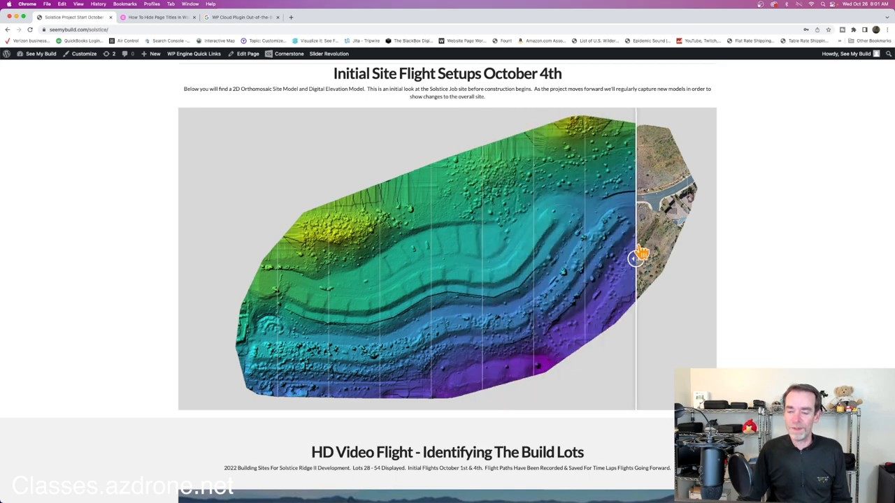
{"action": "left_click_drag", "start_coordinate": [635, 259], "coordinate": [400, 258]}
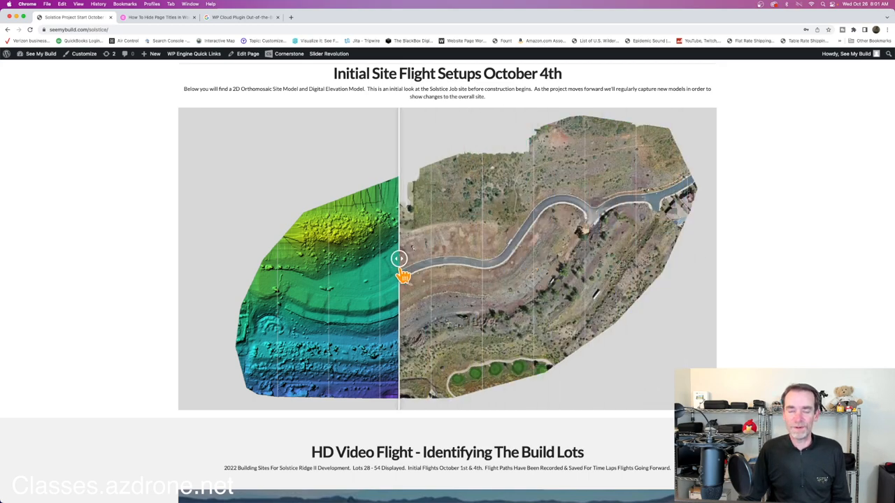
{"action": "scroll", "scroll_direction": "down", "scroll_amount": 3}
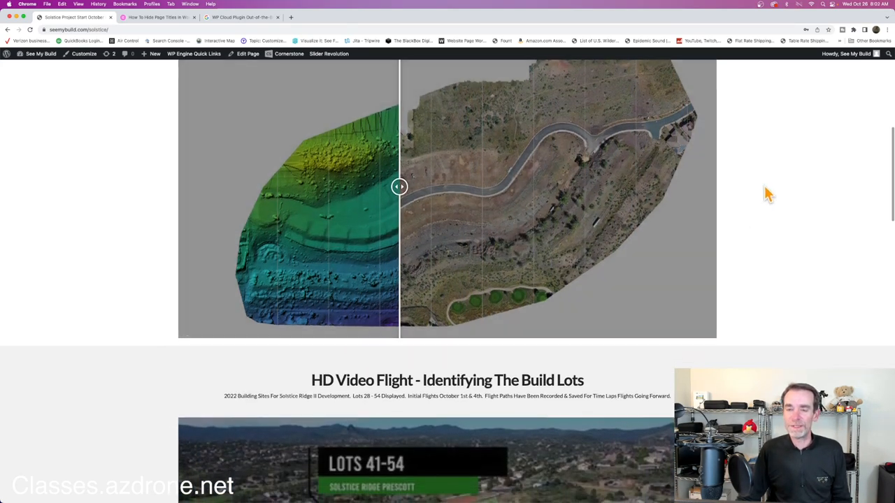
{"action": "scroll", "scroll_direction": "down", "scroll_amount": 3}
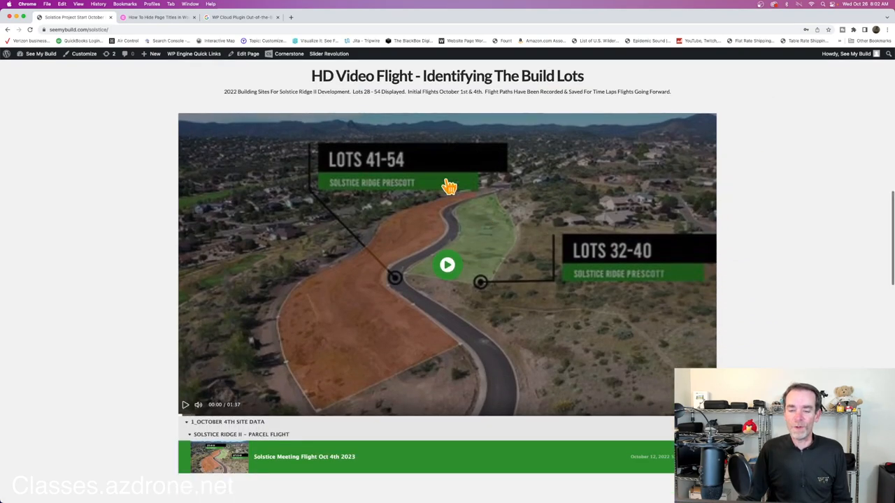
{"action": "mouse_move", "coordinate": [445, 209]}
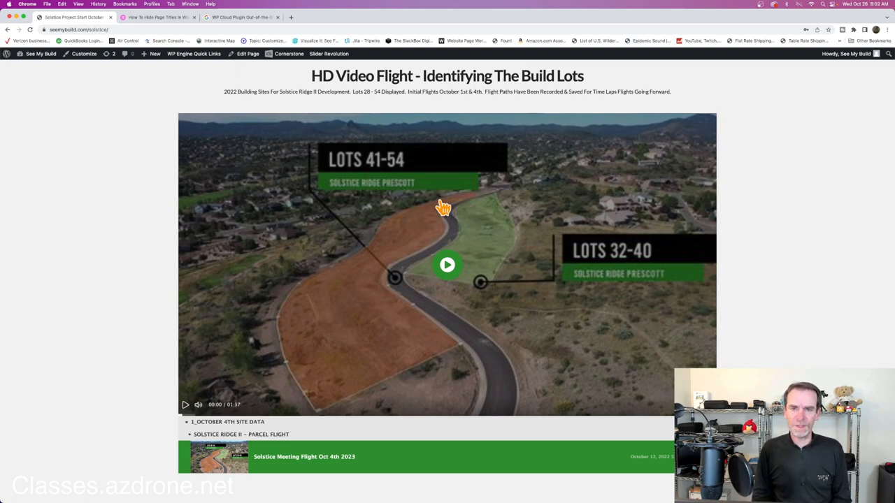
{"action": "mouse_move", "coordinate": [478, 198]}
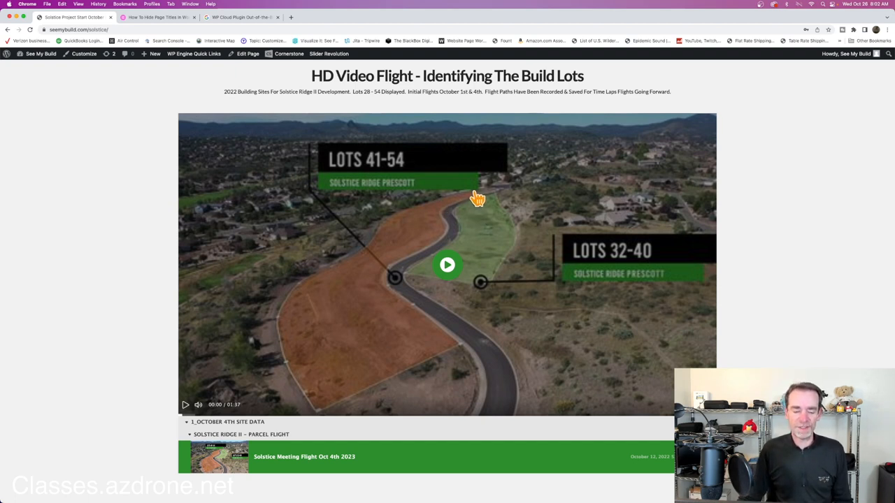
{"action": "mouse_move", "coordinate": [691, 235]}
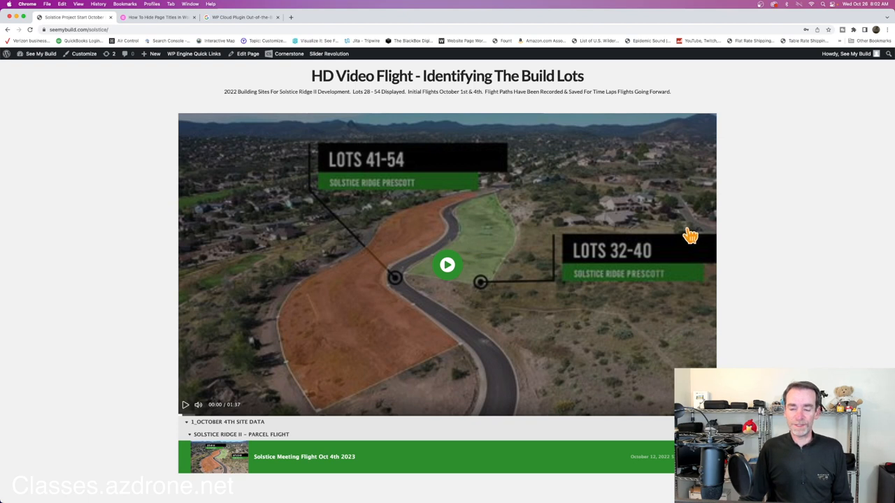
{"action": "mouse_move", "coordinate": [730, 227]}
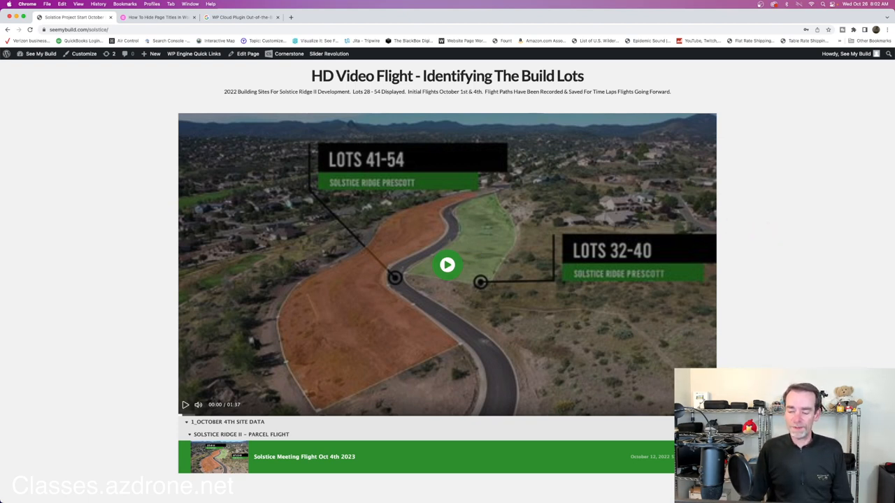
{"action": "mouse_move", "coordinate": [750, 333]}
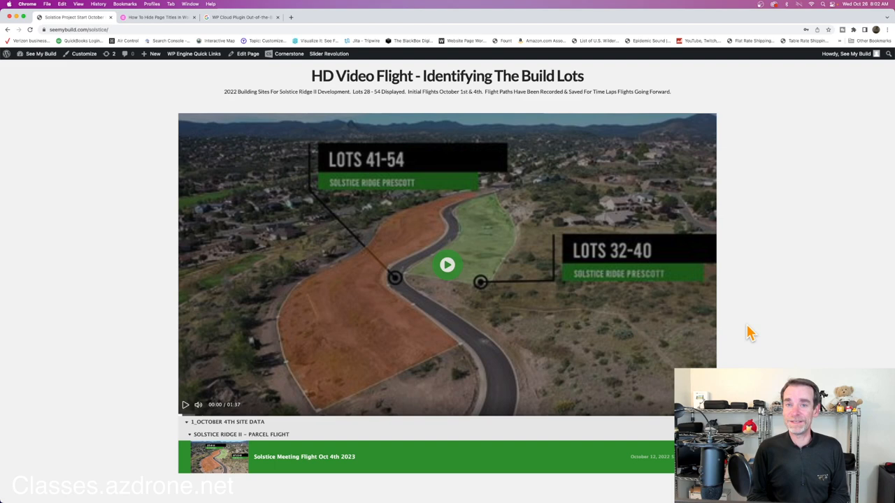
{"action": "mouse_move", "coordinate": [751, 246]}
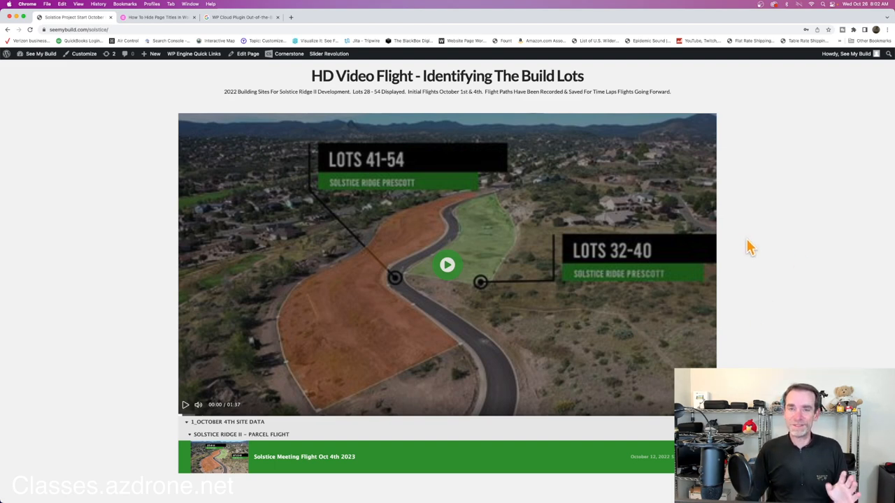
{"action": "scroll", "scroll_direction": "down", "scroll_amount": 3}
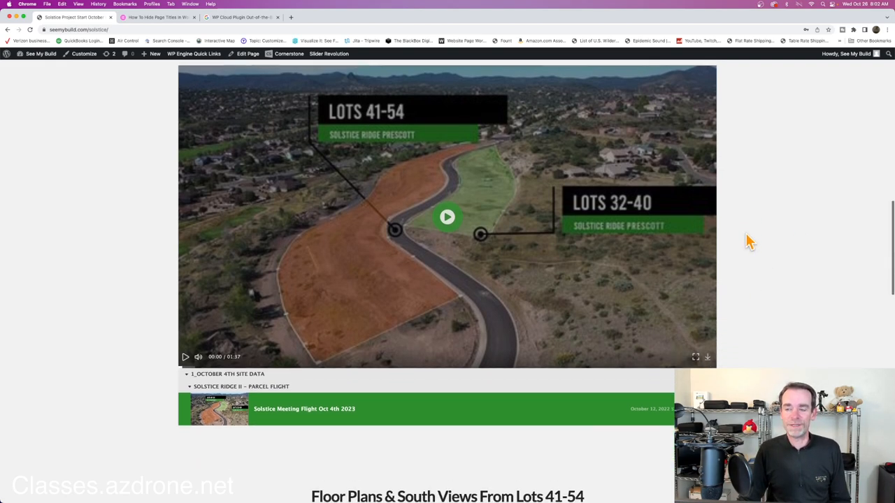
Step: Scroll down to the Floor Plans & South Views lot map for Lots 41-54 of Solstice Ridge
{"action": "scroll", "scroll_direction": "down", "scroll_amount": 3}
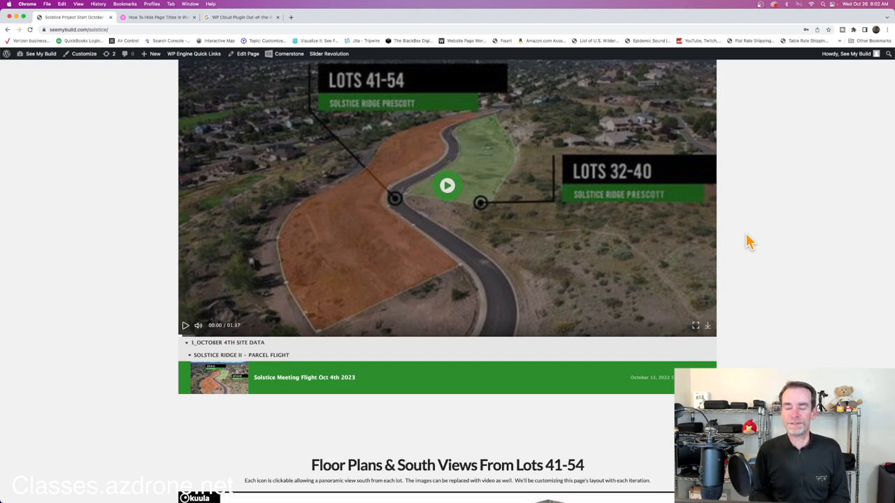
{"action": "mouse_move", "coordinate": [761, 174]}
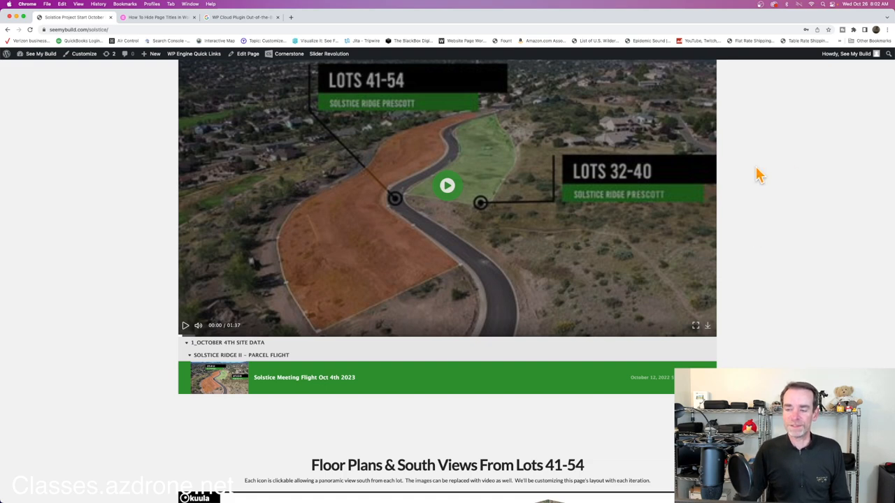
{"action": "scroll", "scroll_direction": "down", "scroll_amount": 3}
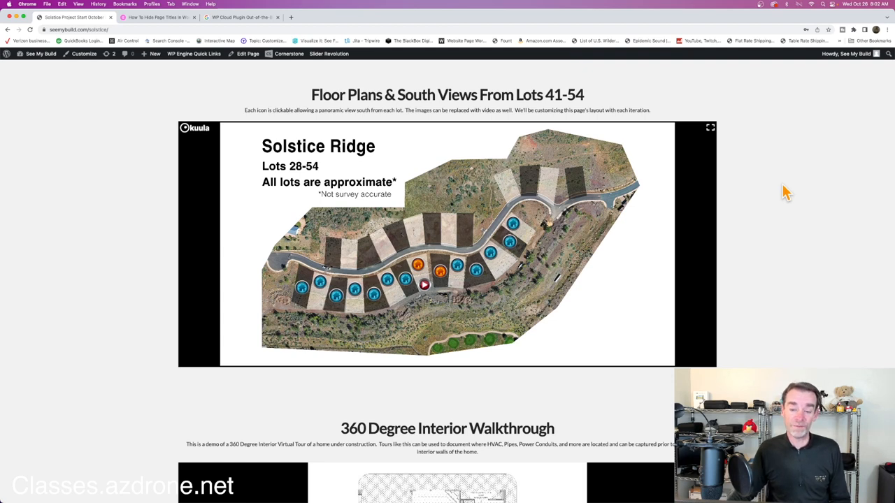
{"action": "mouse_move", "coordinate": [521, 190]}
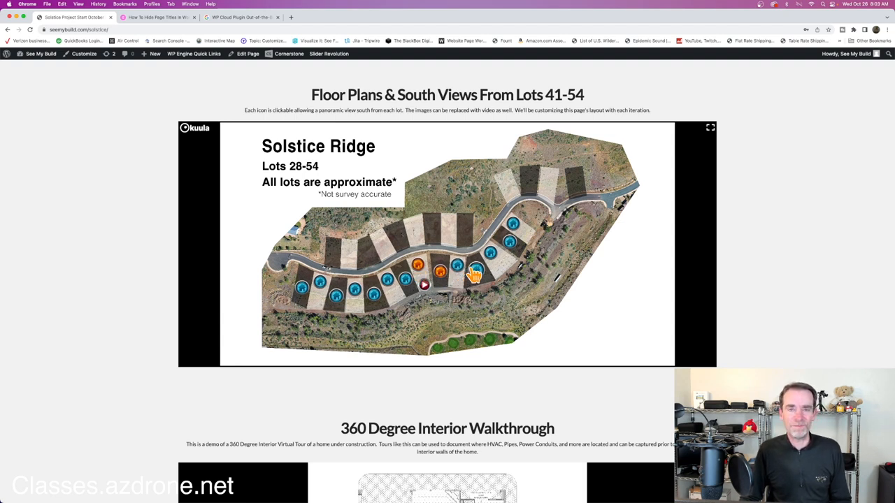
{"action": "mouse_move", "coordinate": [712, 235]}
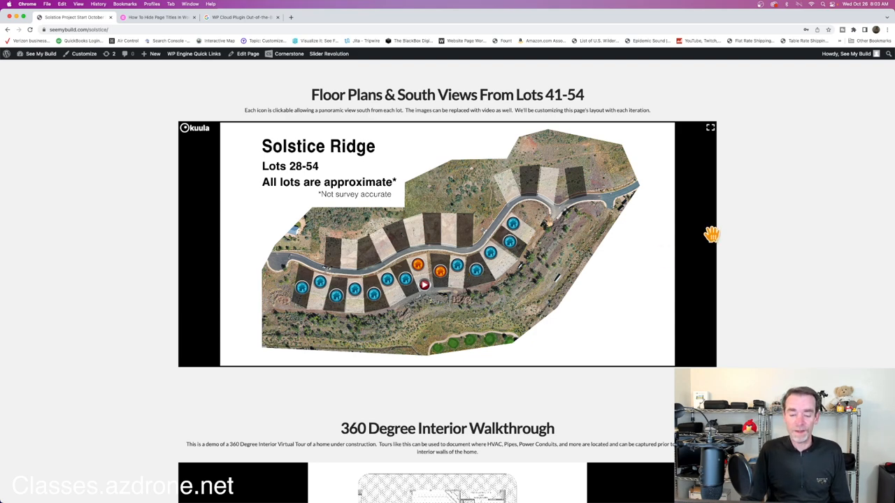
{"action": "scroll", "scroll_direction": "down", "scroll_amount": 3}
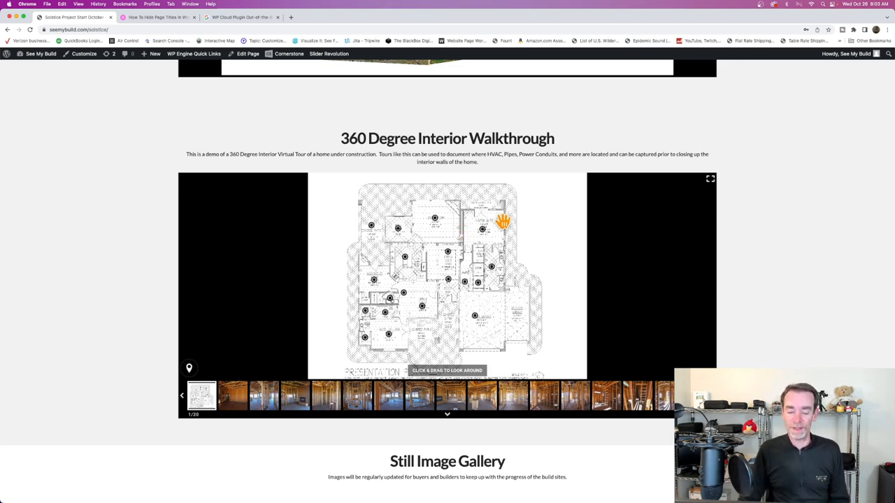
Step: Scroll to the 360 Degree Interior Walkthrough, then back up to the HD Video Flight section
{"action": "scroll", "scroll_direction": "down", "scroll_amount": 3}
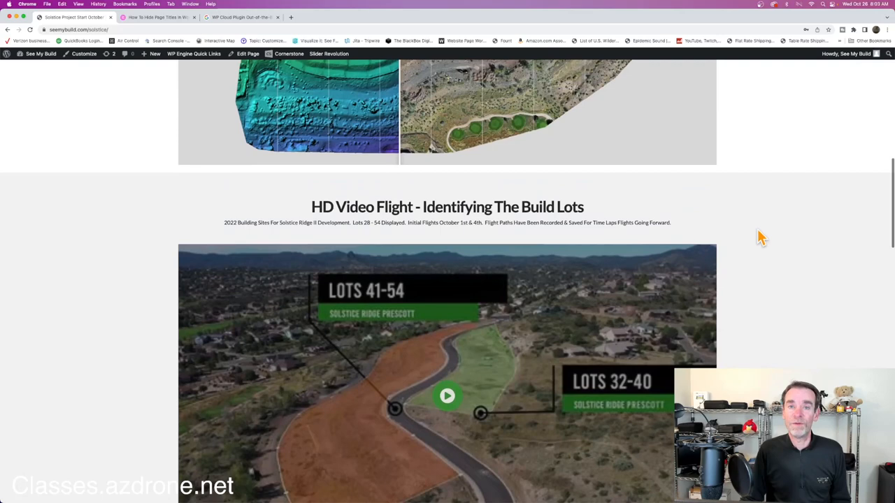
{"action": "scroll", "scroll_direction": "up", "scroll_amount": 3}
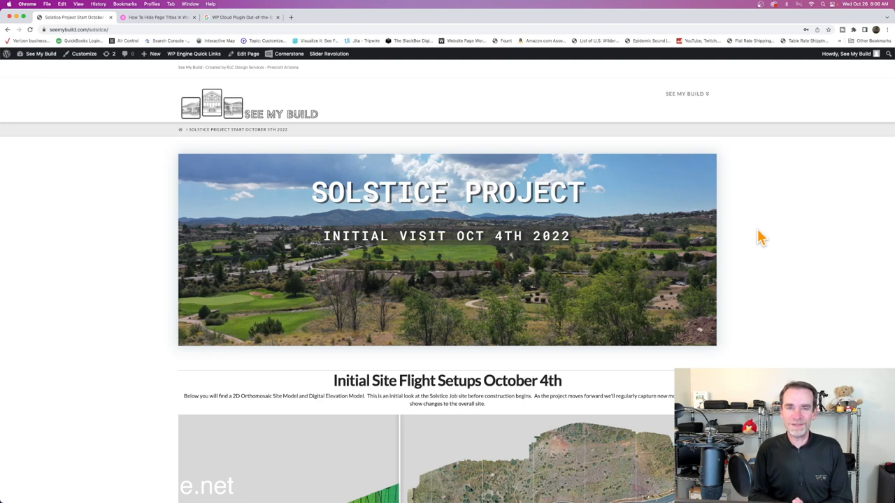
{"action": "mouse_move", "coordinate": [574, 160]}
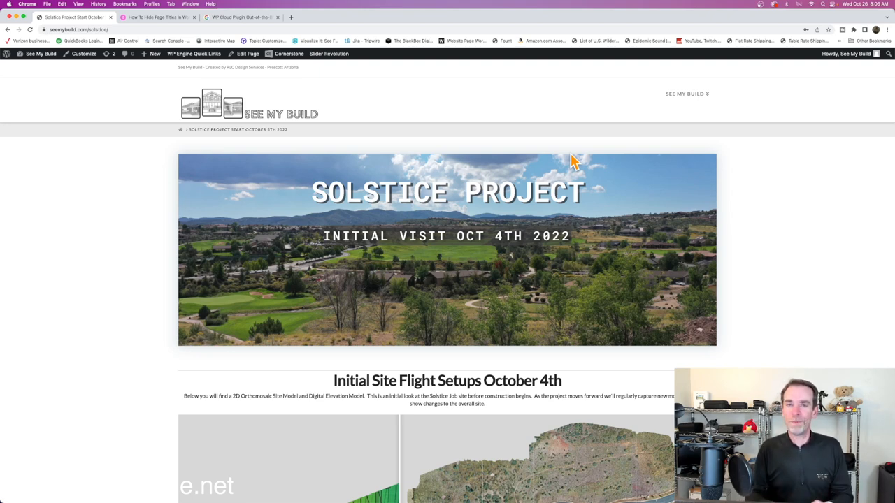
{"action": "mouse_move", "coordinate": [769, 196]}
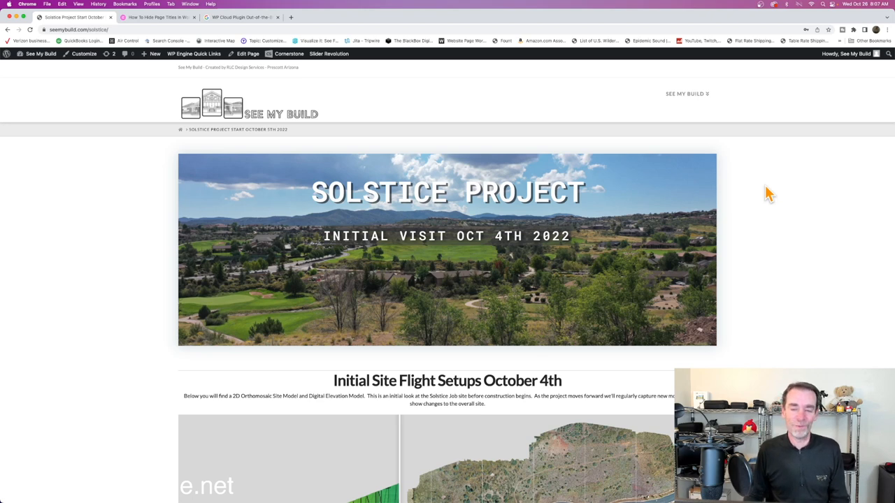
{"action": "mouse_move", "coordinate": [572, 115]}
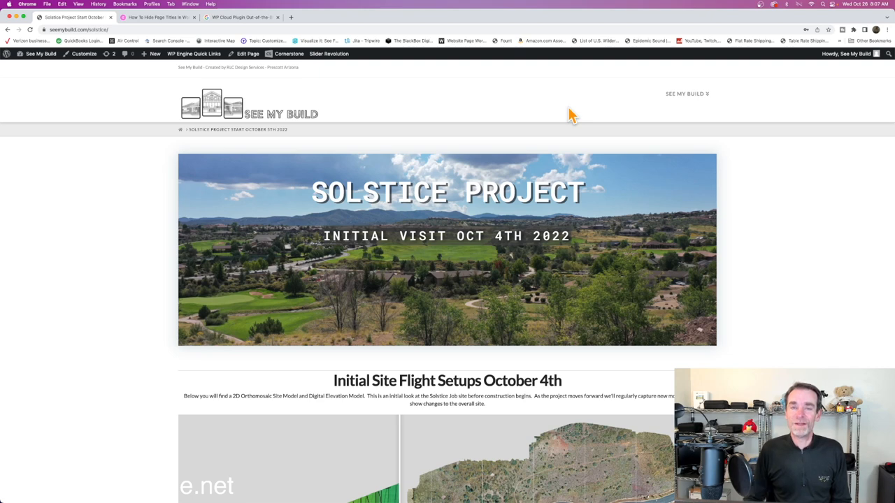
{"action": "mouse_move", "coordinate": [755, 191]}
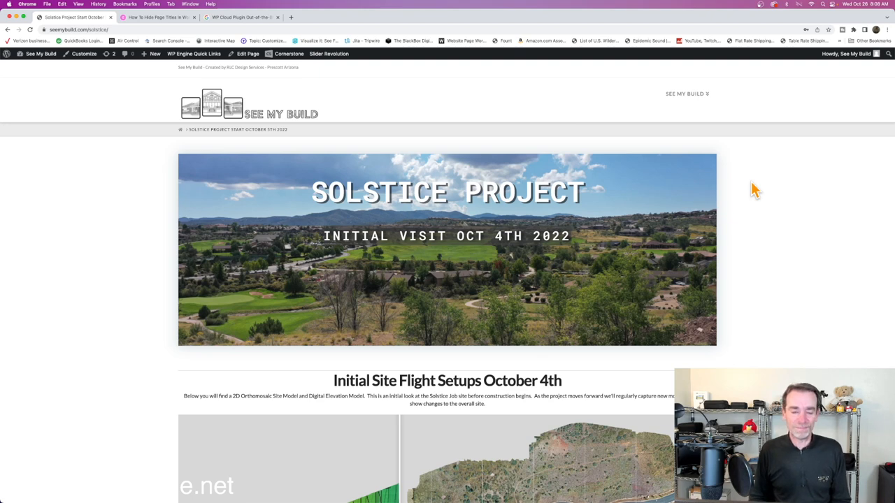
{"action": "mouse_move", "coordinate": [744, 187]}
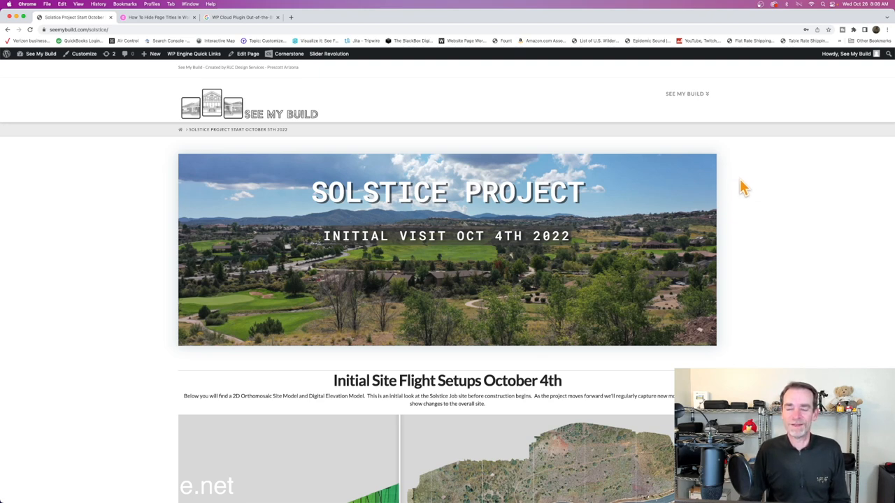